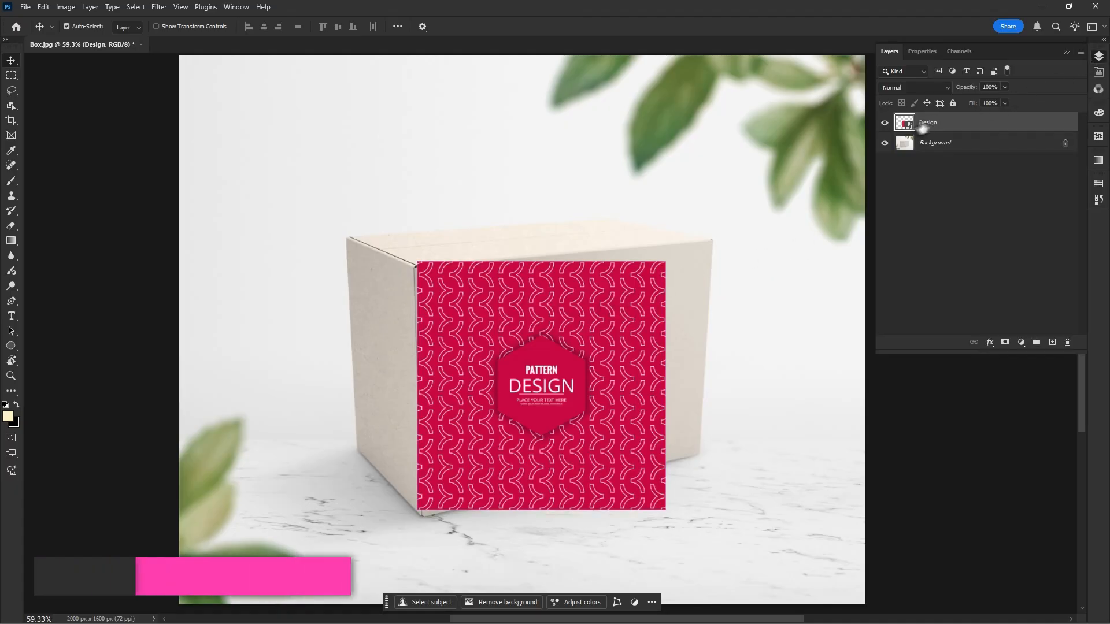
Step: Add a new empty Layer 1 beneath Design, toggling Design's visibility to see the box
click(884, 122)
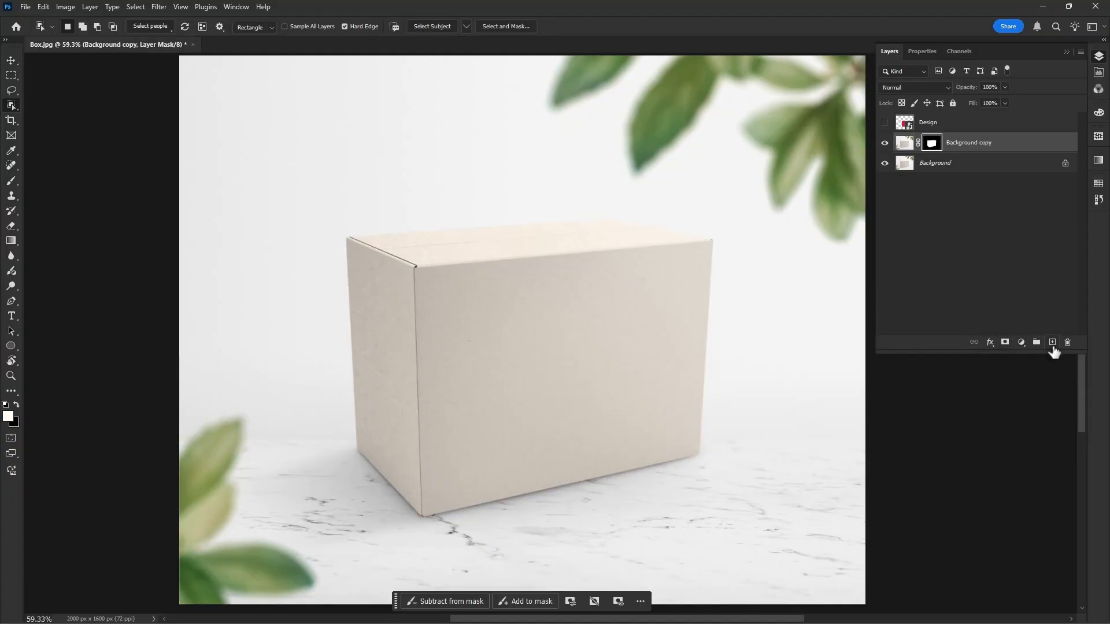
click(1053, 342)
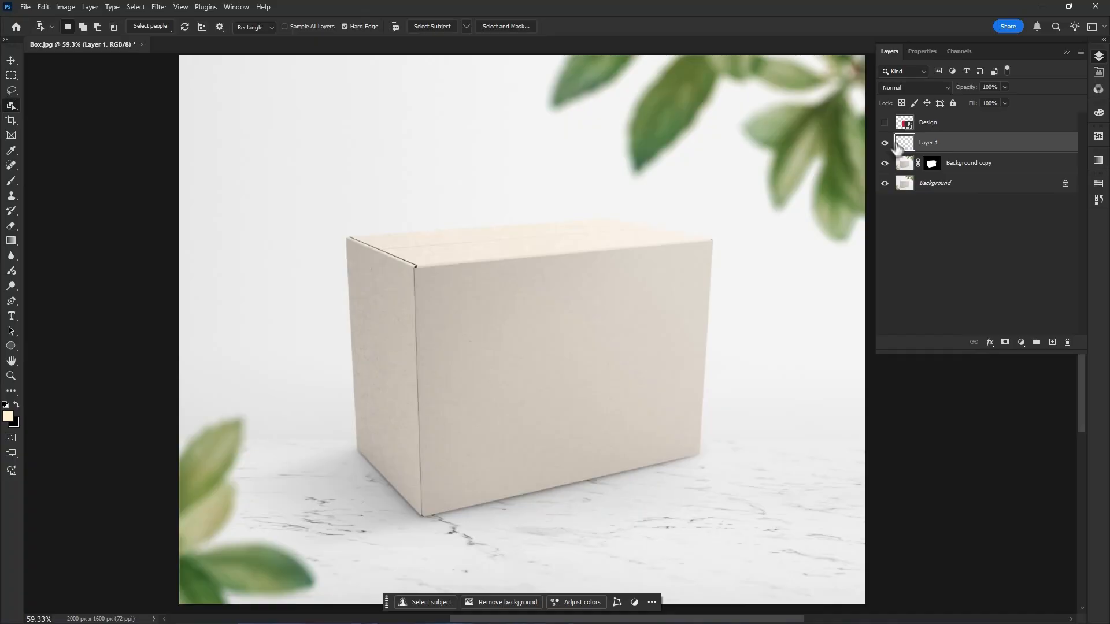
click(885, 123)
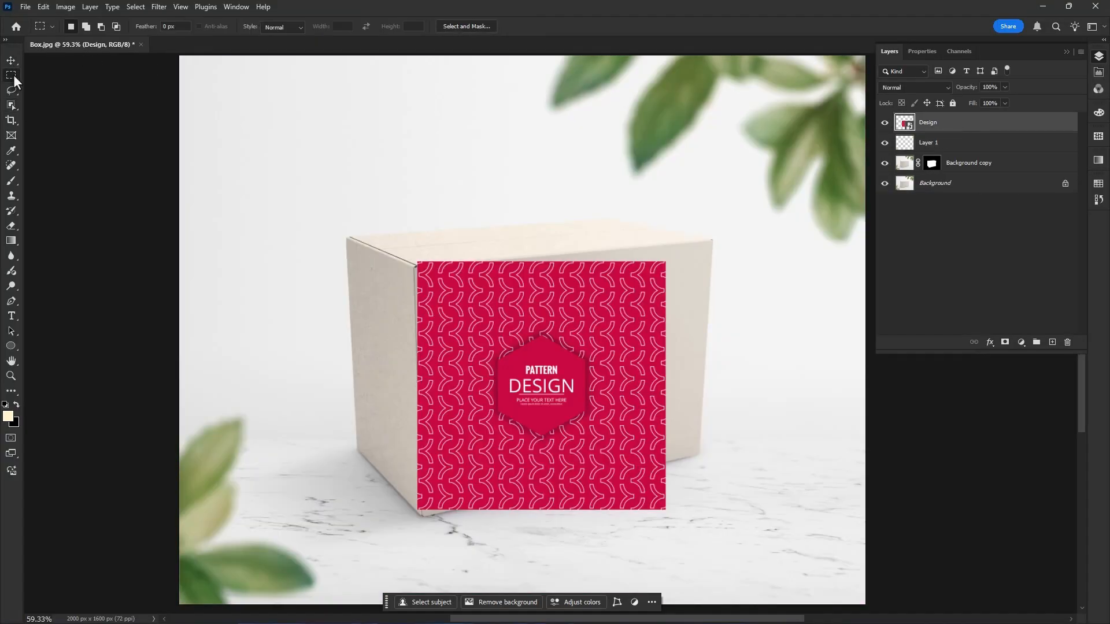
Step: Copy the red pattern design with a rectangular selection
drag(406, 248, 711, 517)
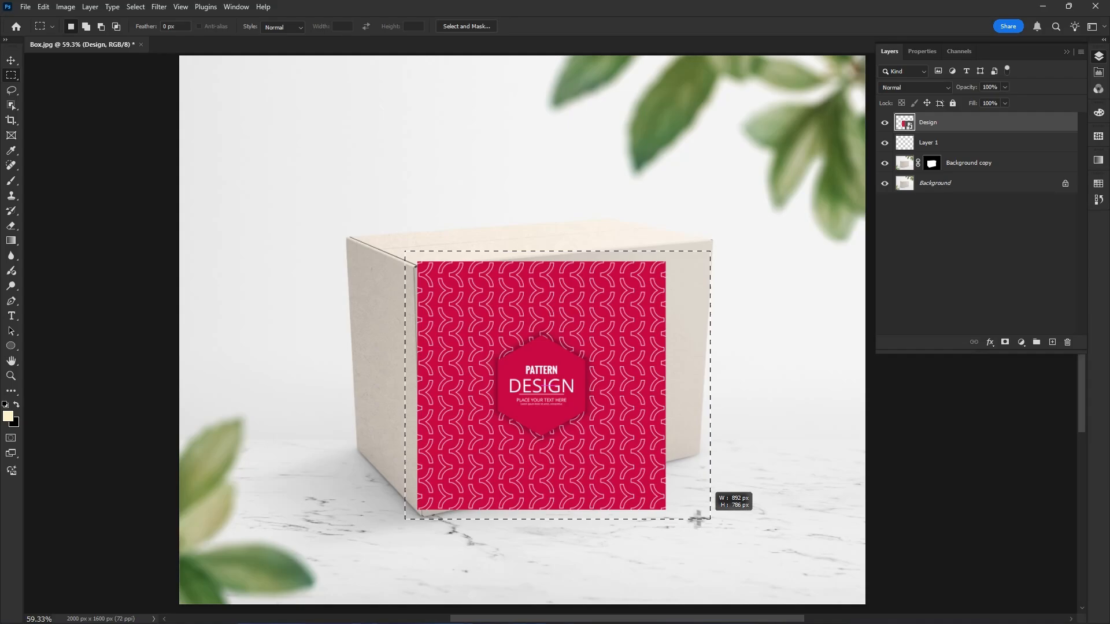
key(Ctrl+C)
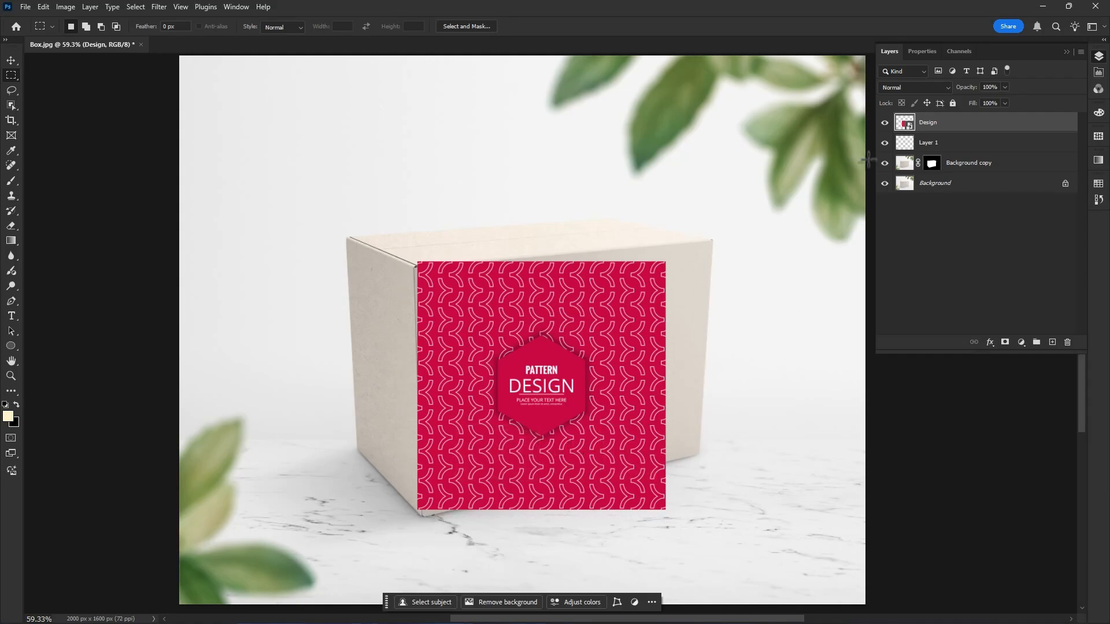
Step: Clip the empty Layer 1 to the masked box layer beneath it
right_click(929, 142)
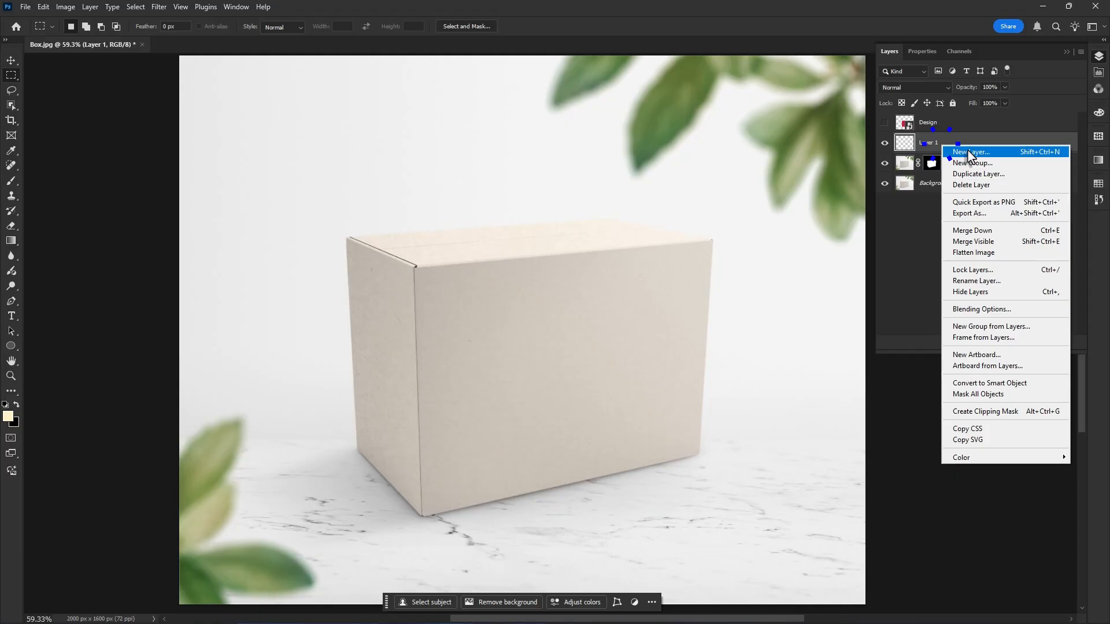
mouse_move(985, 420)
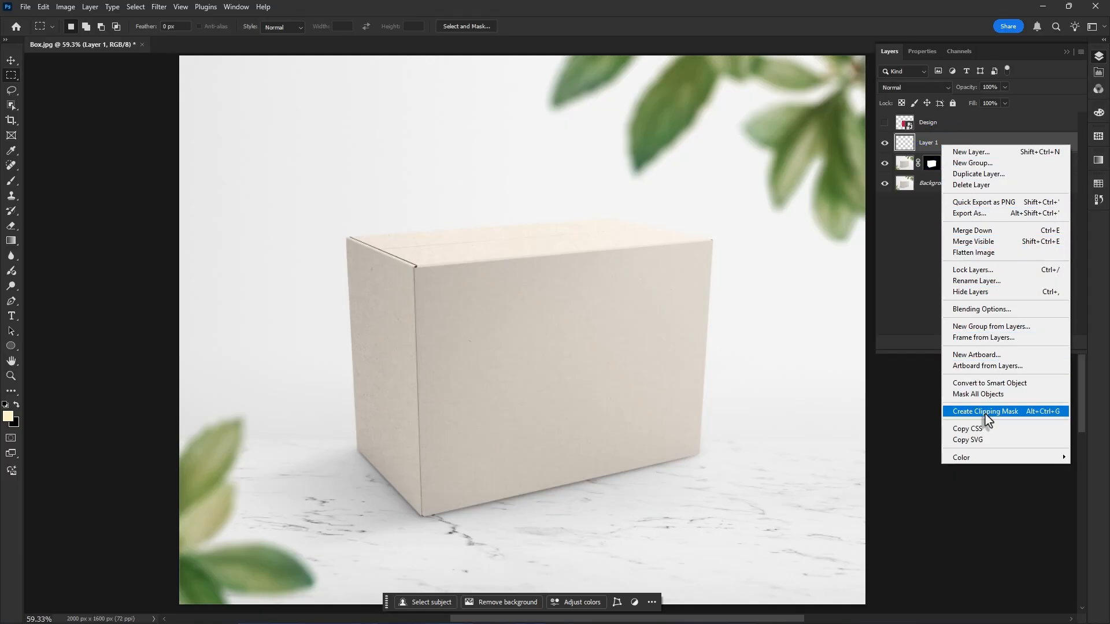
click(985, 412)
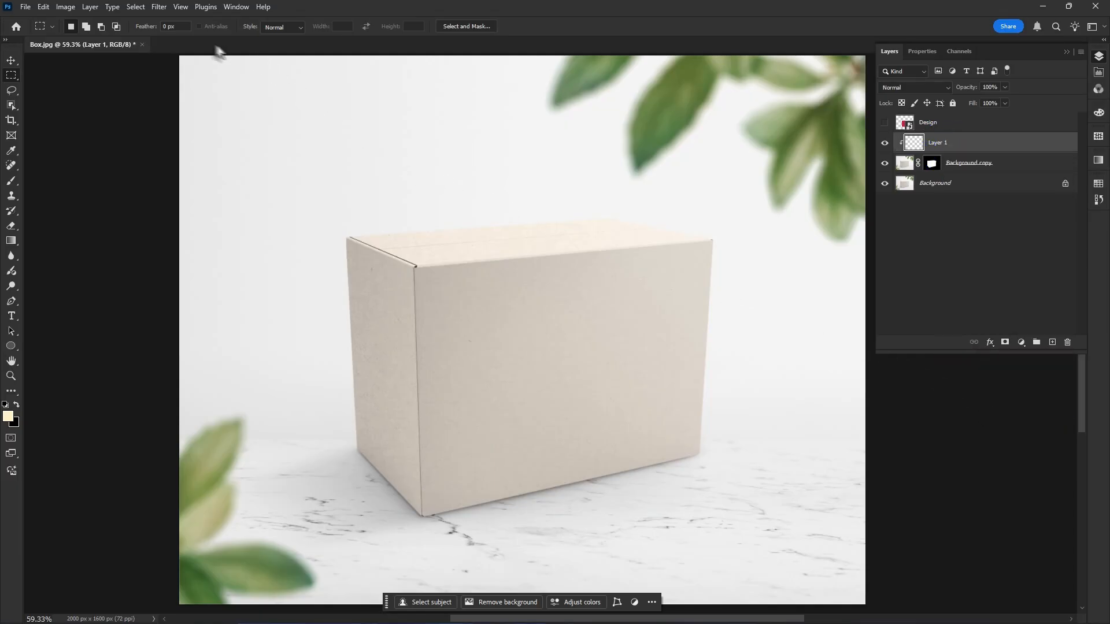
click(158, 5)
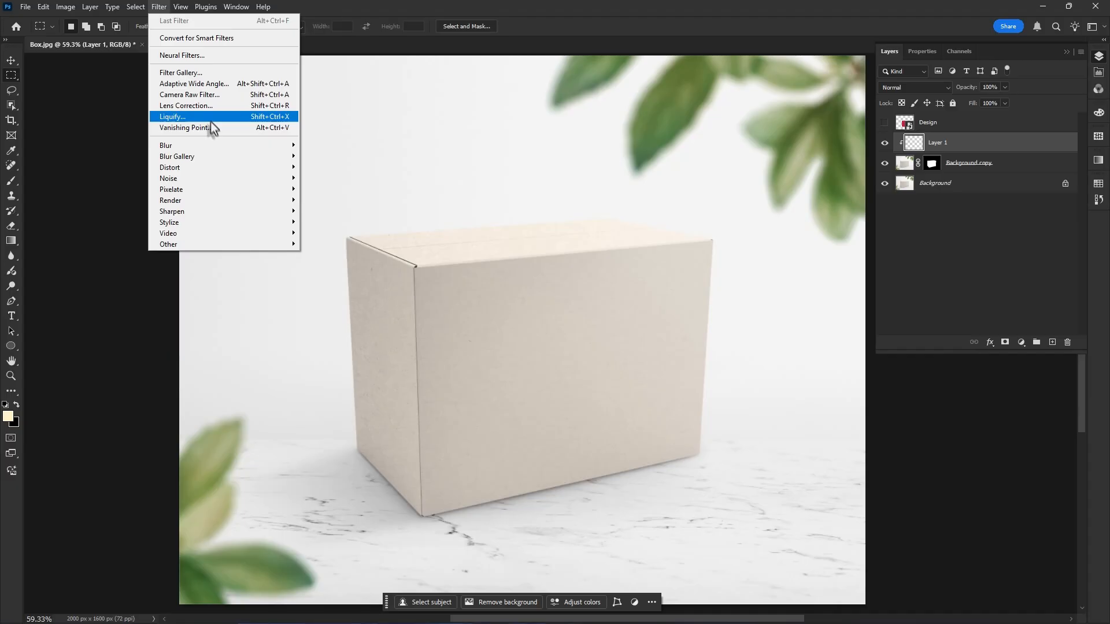
Step: Define the front-face perspective plane in Vanishing Point by its four corners
click(186, 128)
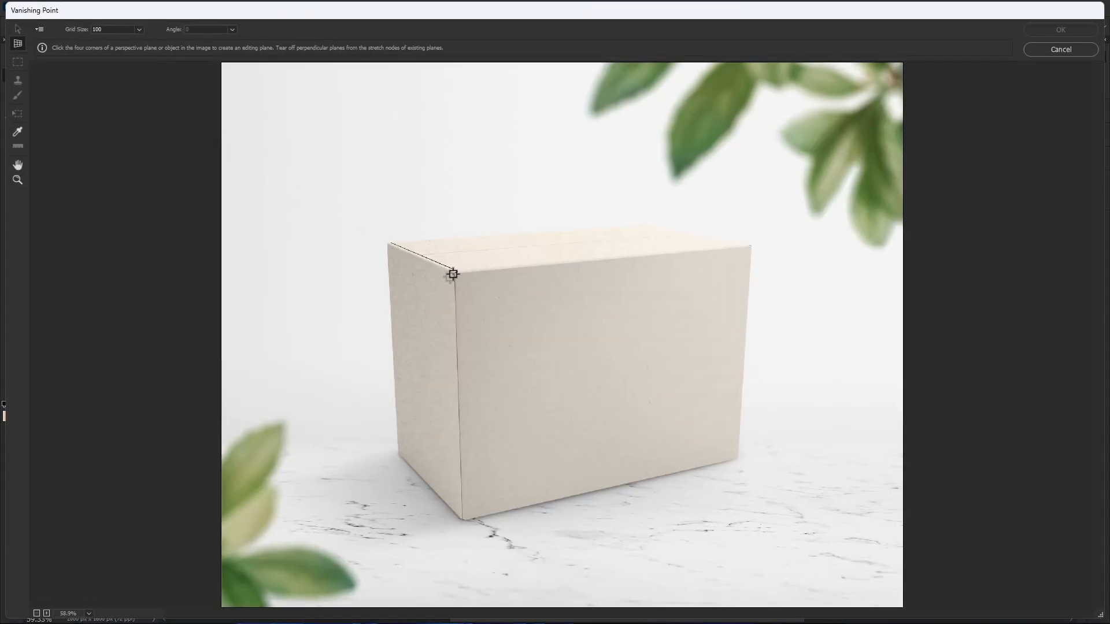
click(750, 245)
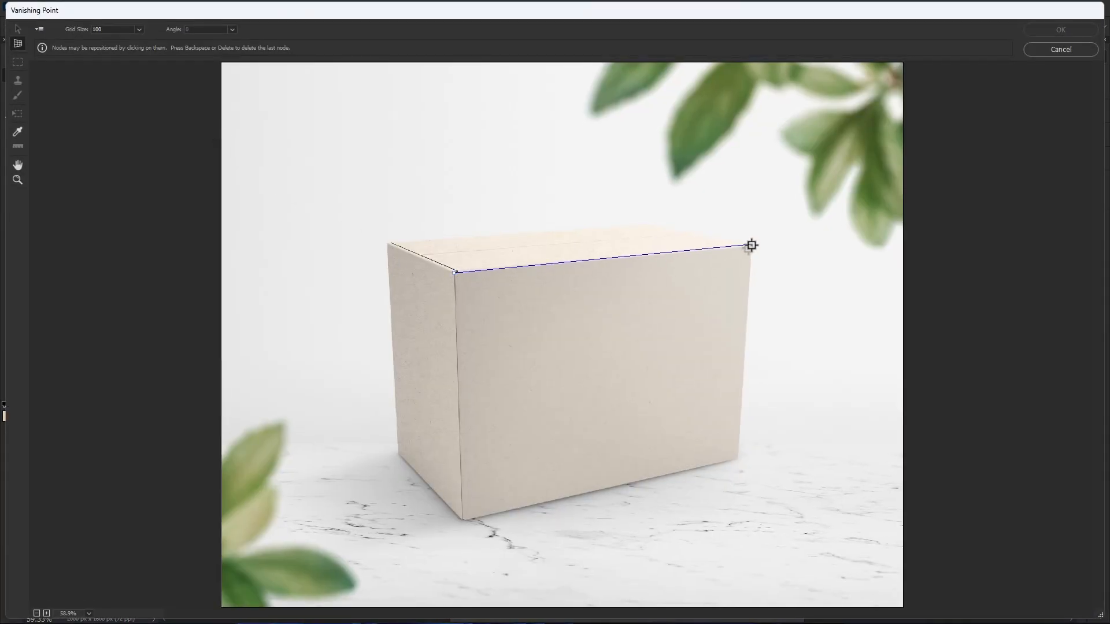
click(462, 534)
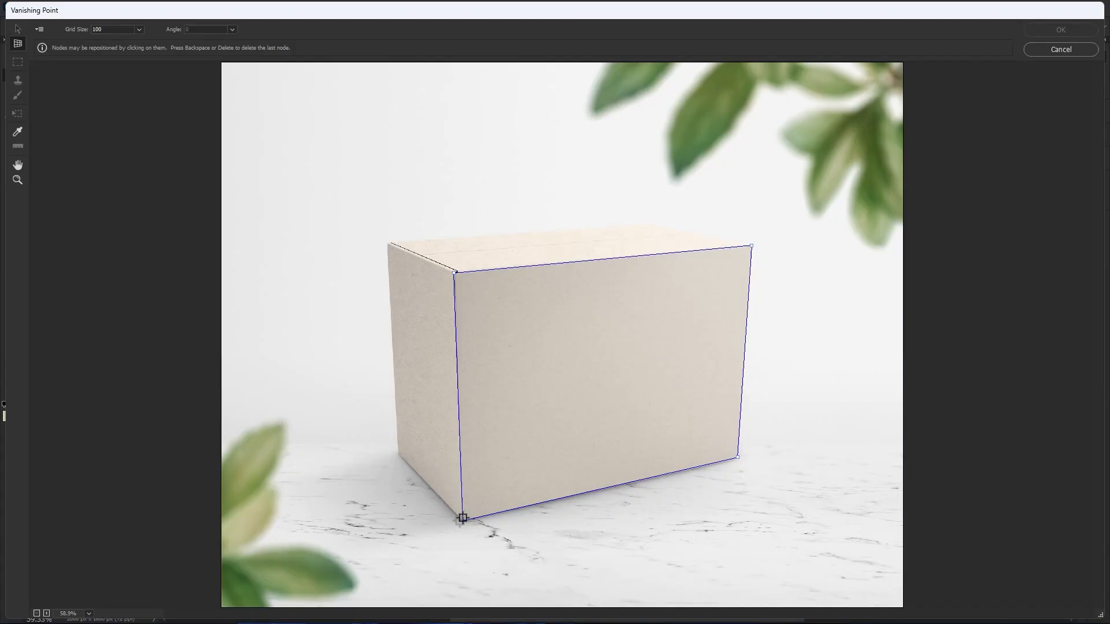
click(462, 517)
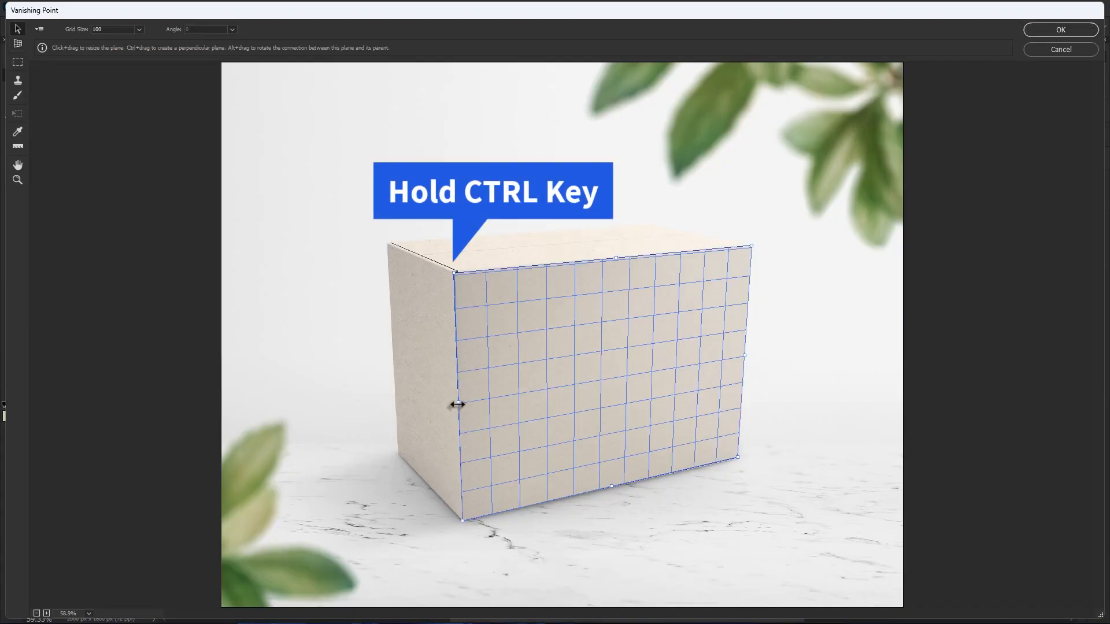
Step: Extend perpendicular planes onto the box's side and top, then paste in the copied design
drag(457, 403, 379, 379)
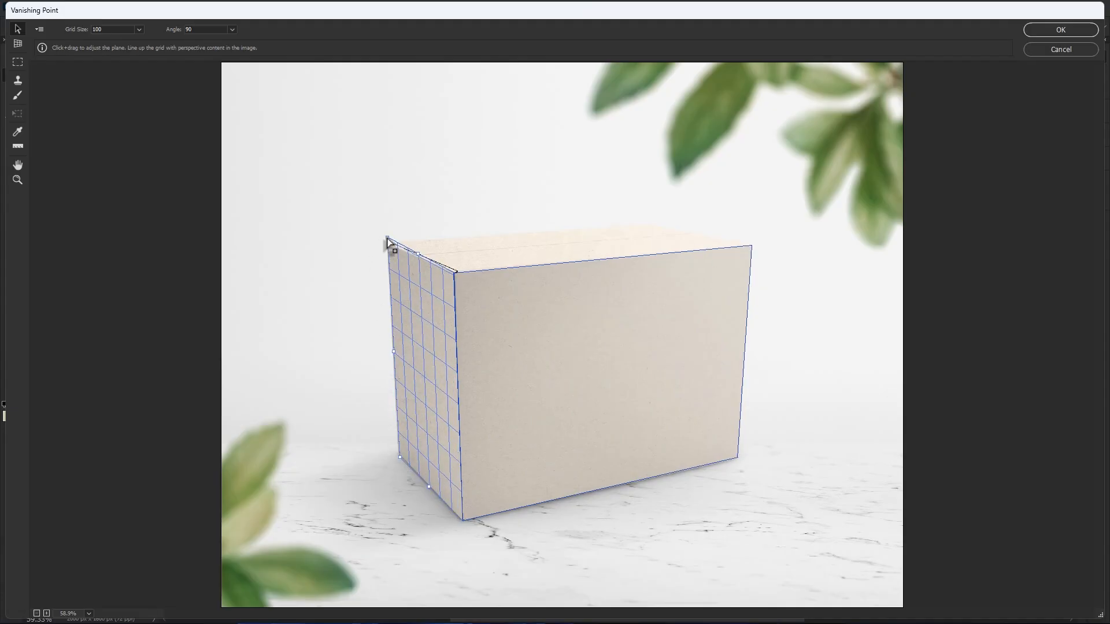
click(606, 271)
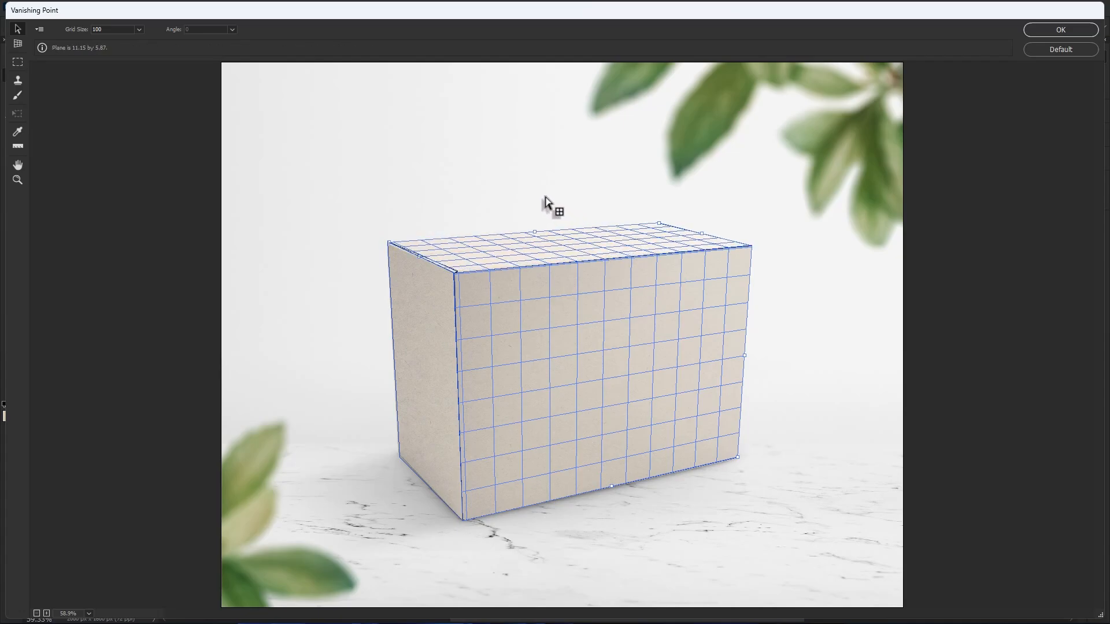
key(ctrl+v)
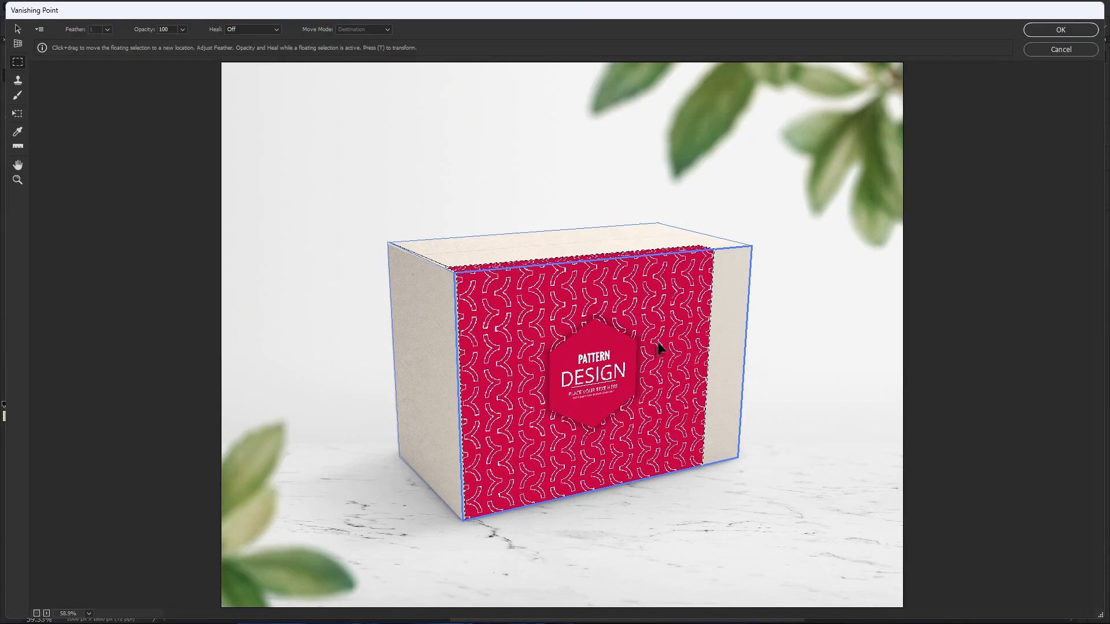
Step: Transform the pasted design to stretch across the front, side and top planes
key(ctrl+v)
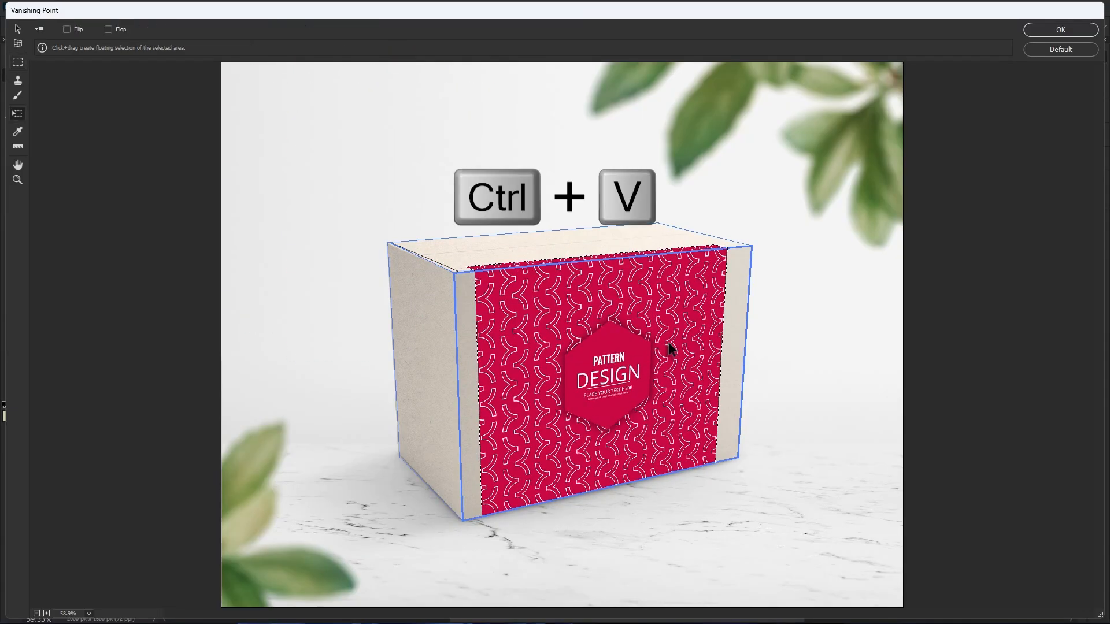
key(ctrl+v)
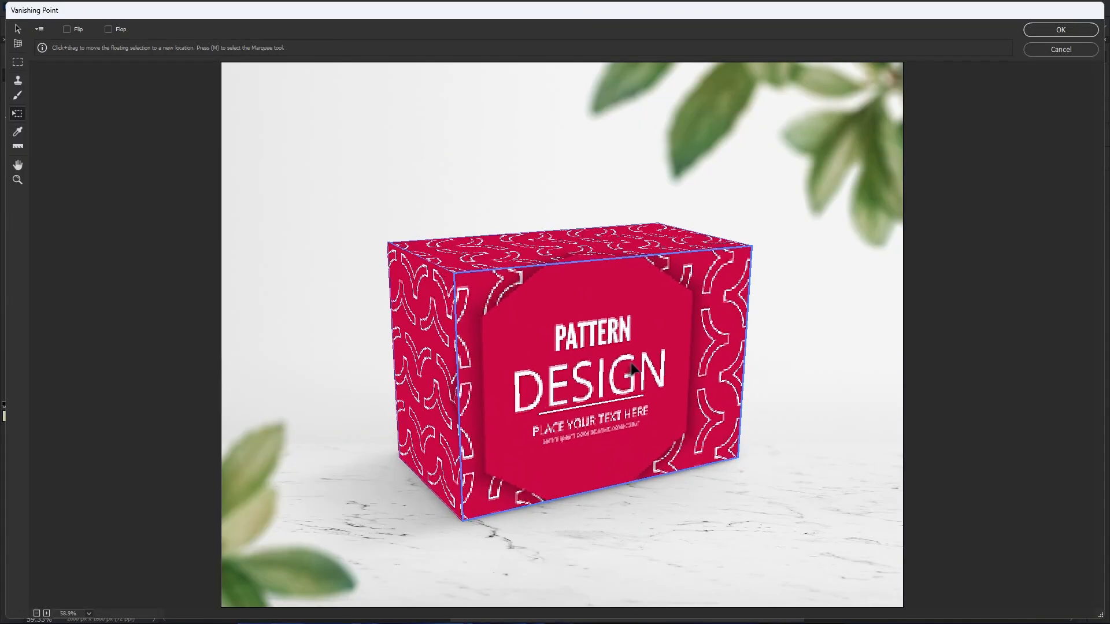
drag(630, 370, 640, 363)
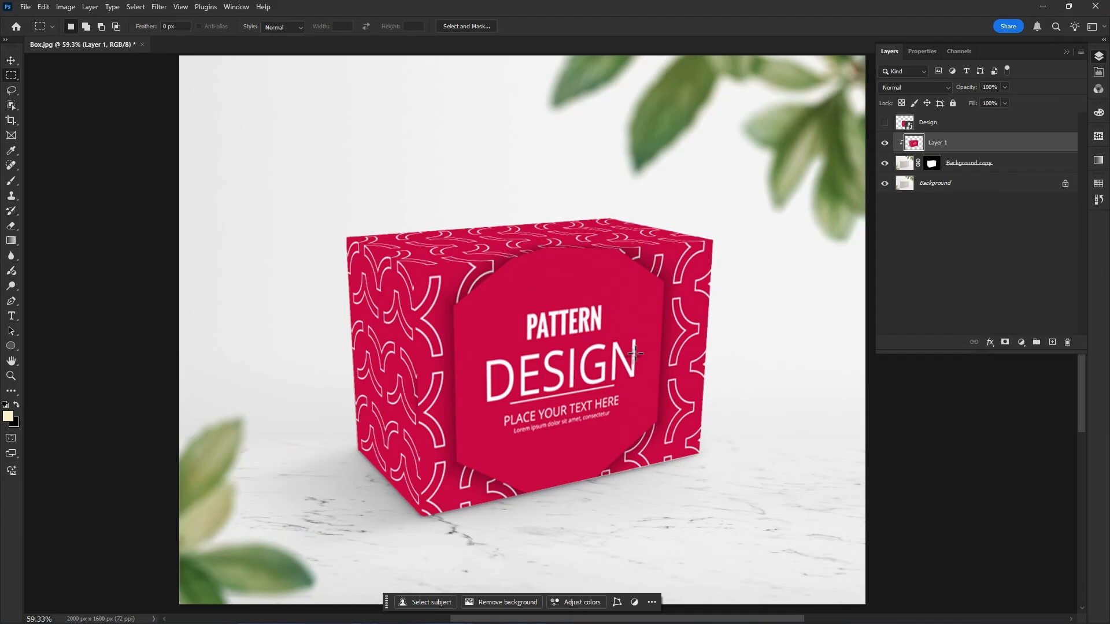
Step: Set Layer 1's blend mode to Multiply
click(915, 86)
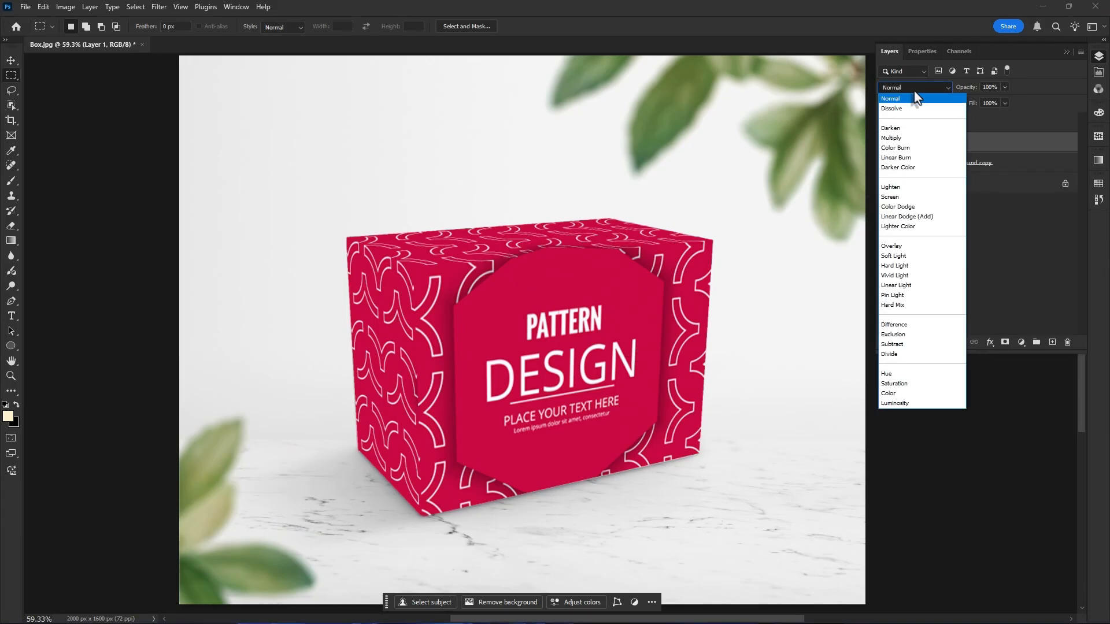
click(890, 137)
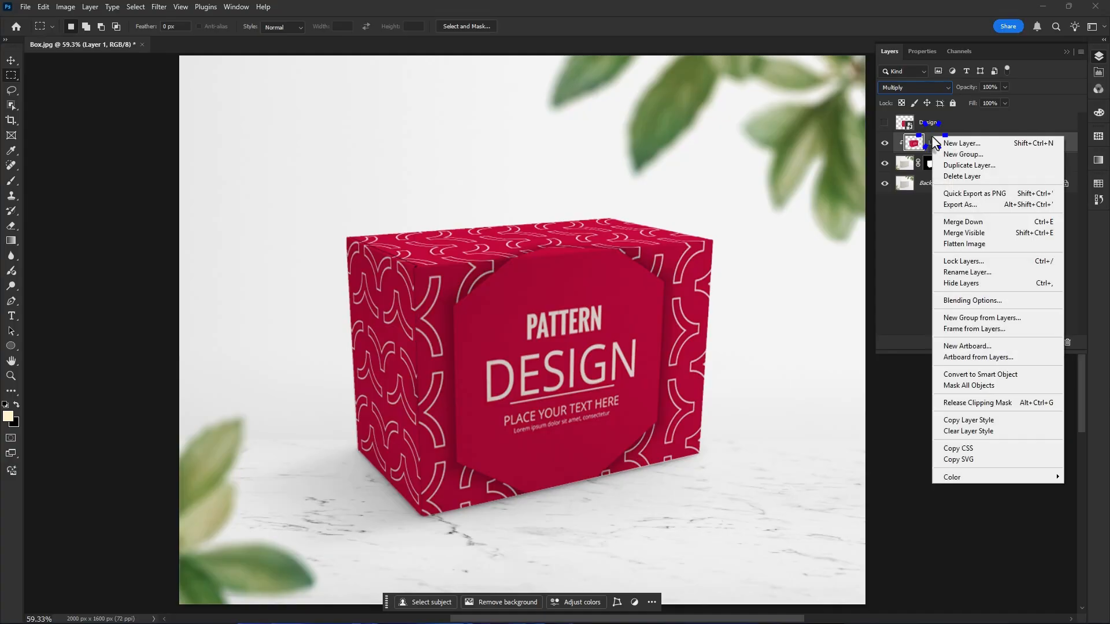
Step: Split the Underlying Layer highlight slider in Blending Options so the cardboard shows through
click(972, 301)
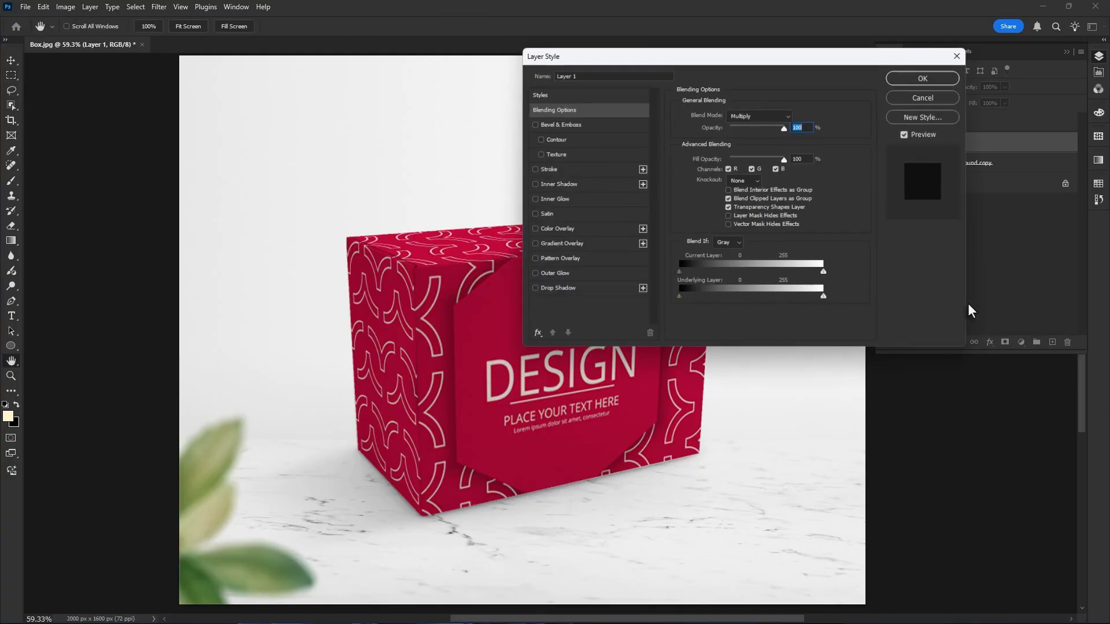
drag(824, 291, 807, 291)
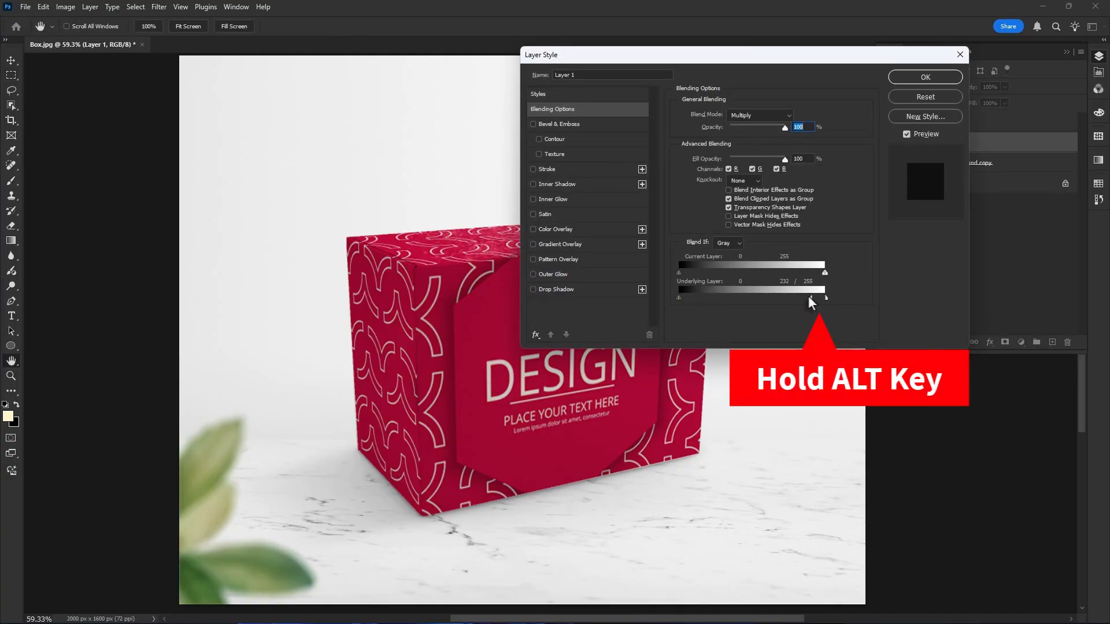
drag(825, 298, 793, 298)
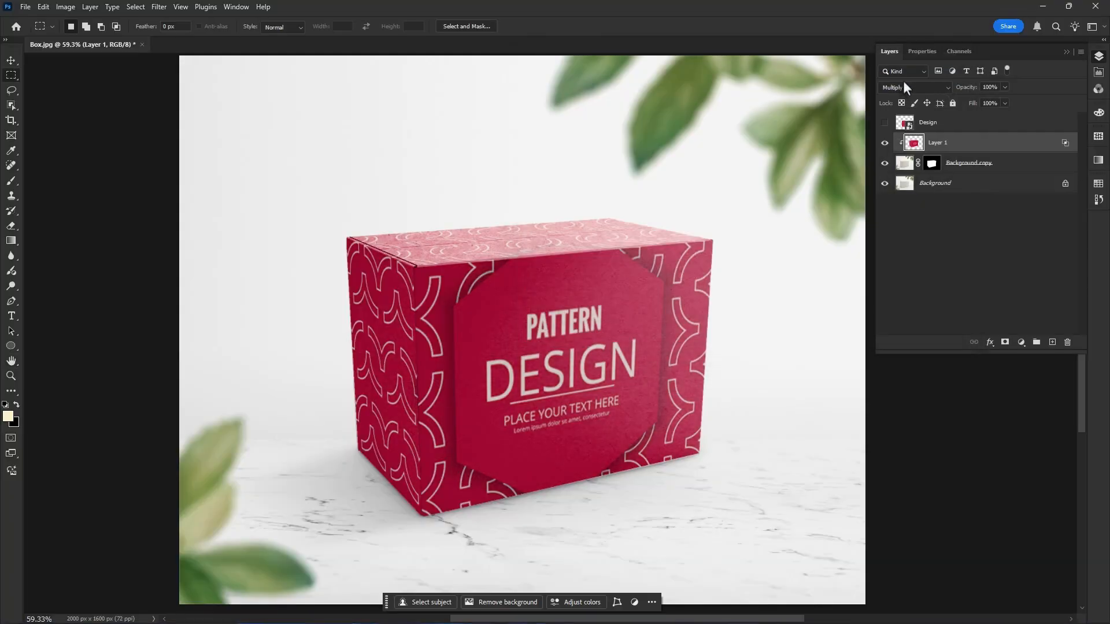
click(885, 142)
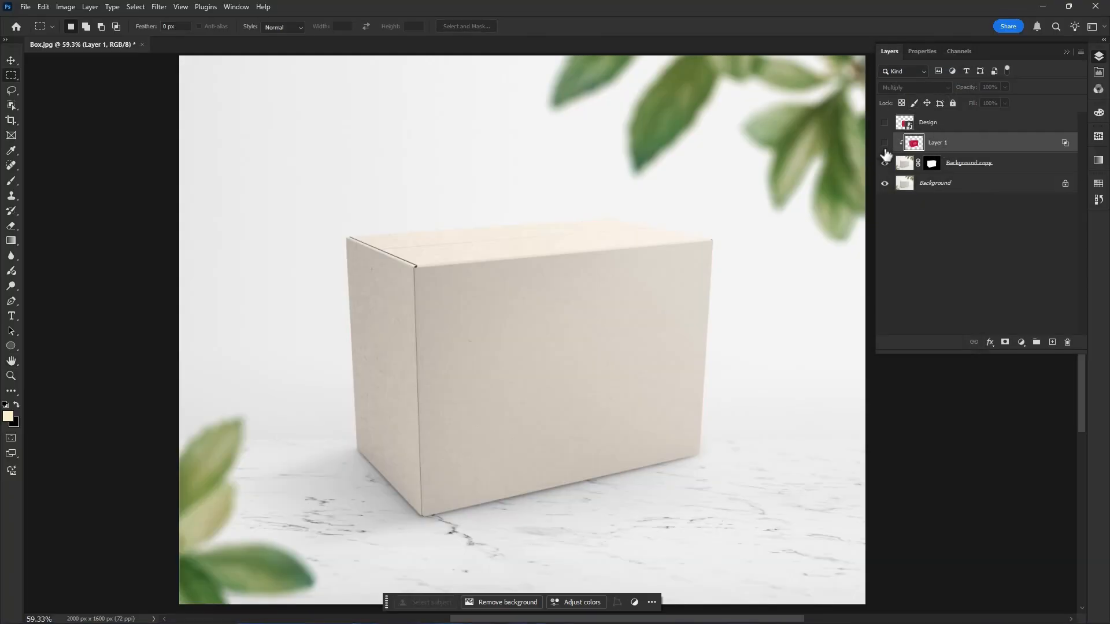
click(885, 143)
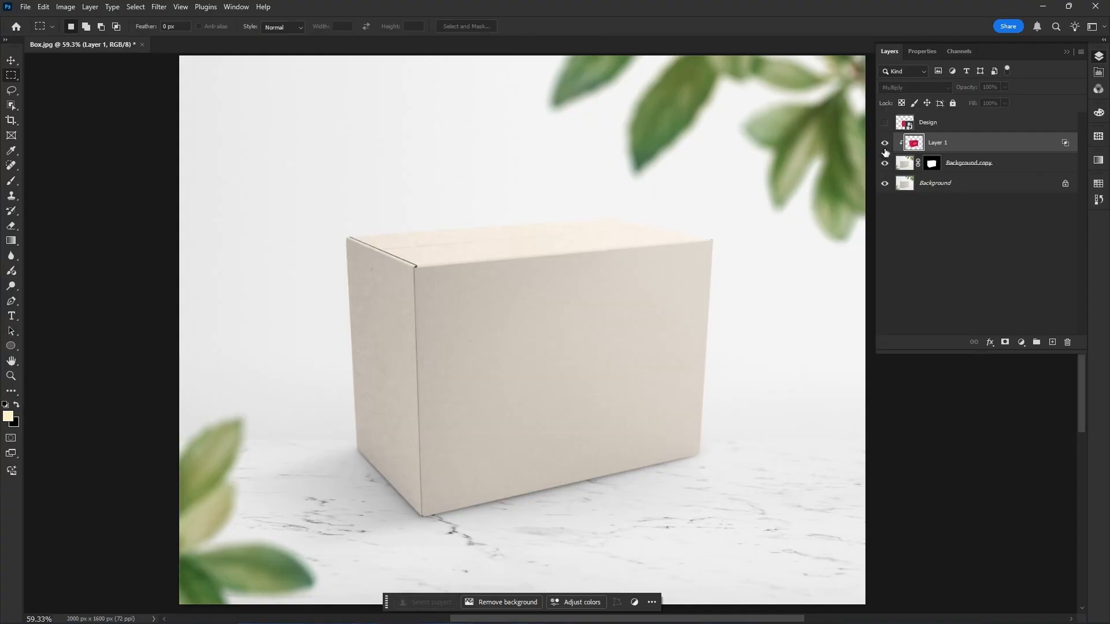
click(885, 144)
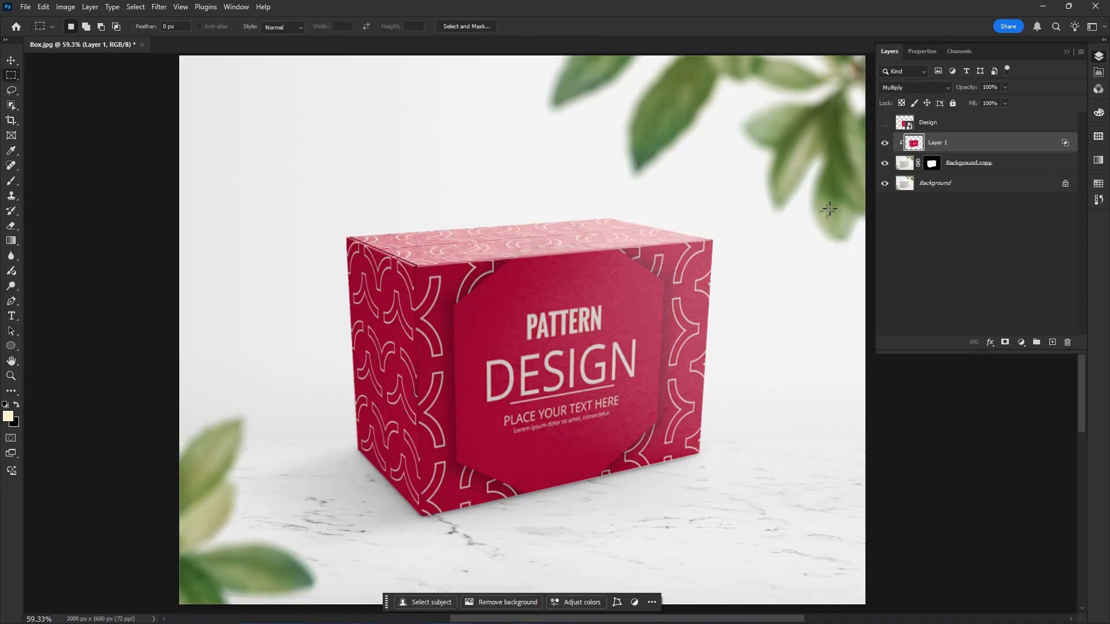